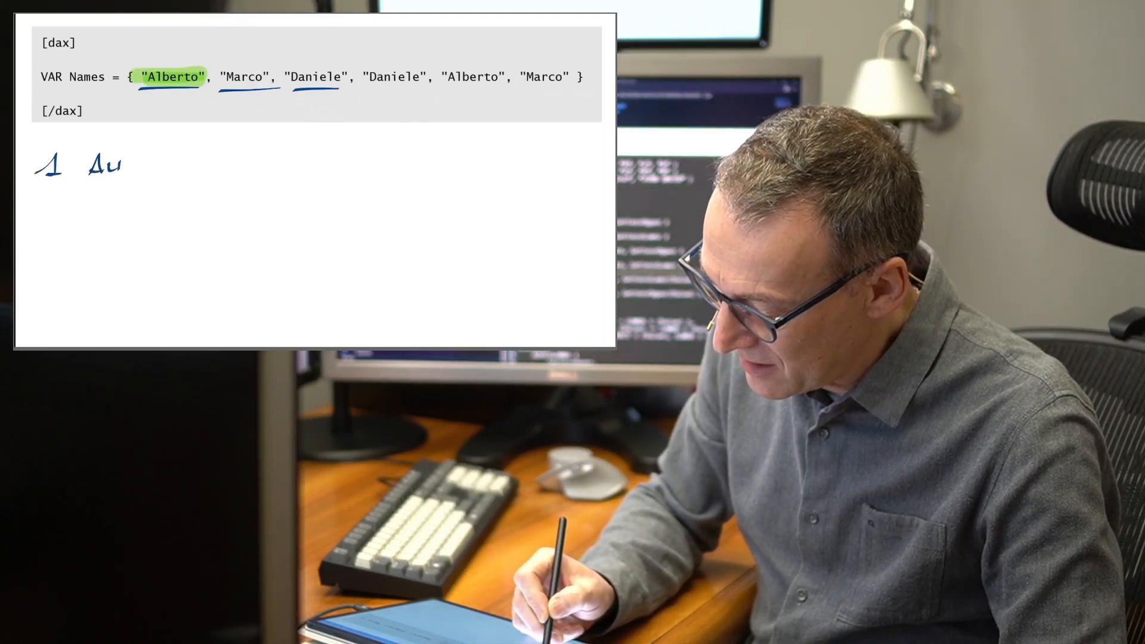
- Write ALBERTO as the first distinct name in the list below the row
type("ALBERTO")
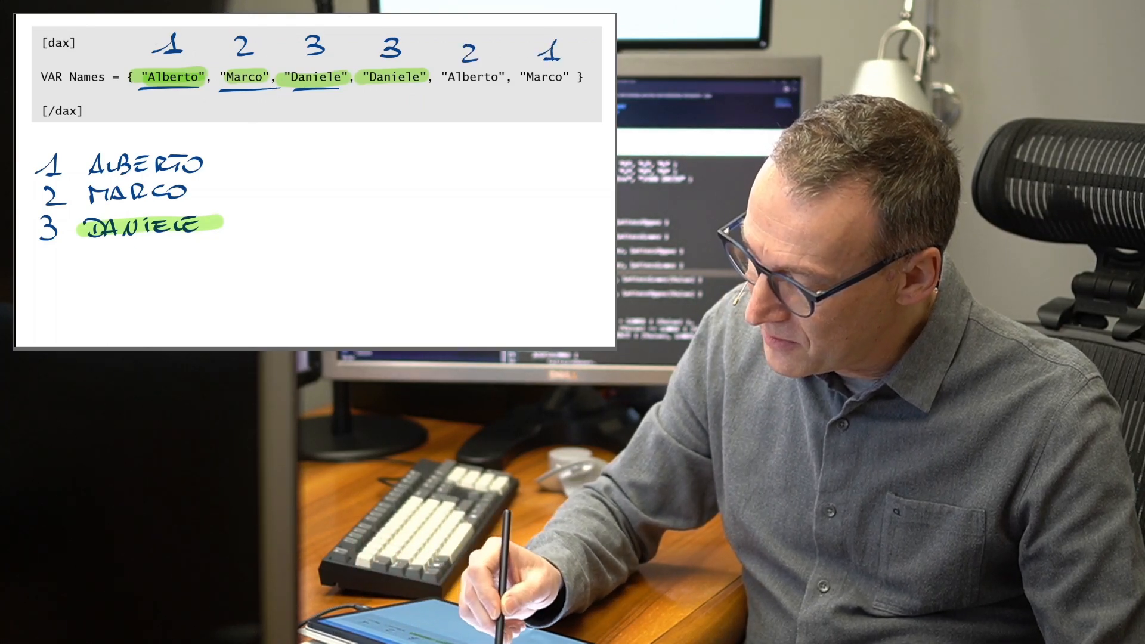
- Outline the row of occurrence numbers 1 2 3 3 2 1 as one group
left_click_drag(146, 28, 584, 28)
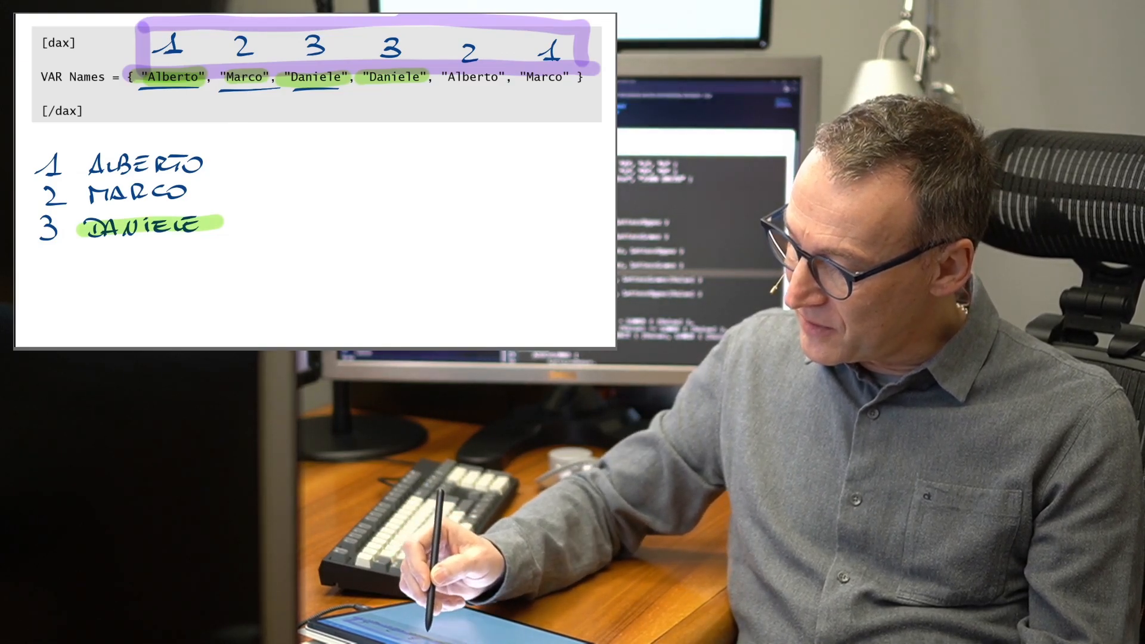
left_click_drag(360, 92, 431, 92)
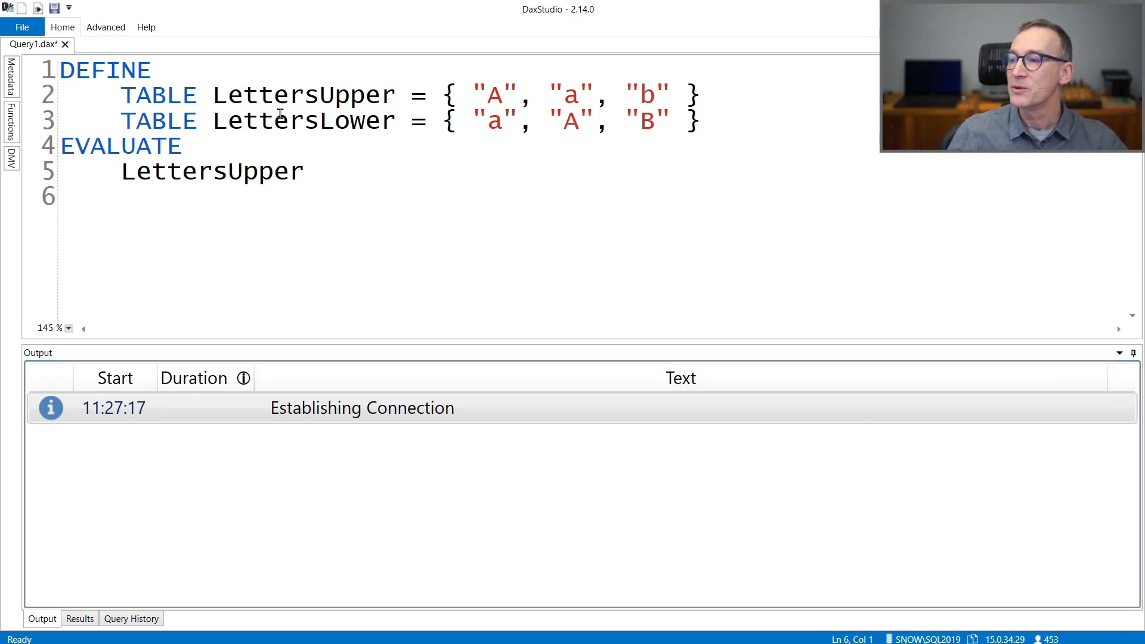
- Select LettersUpper and its b value in the DEFINE block before running the query
double_click(301, 96)
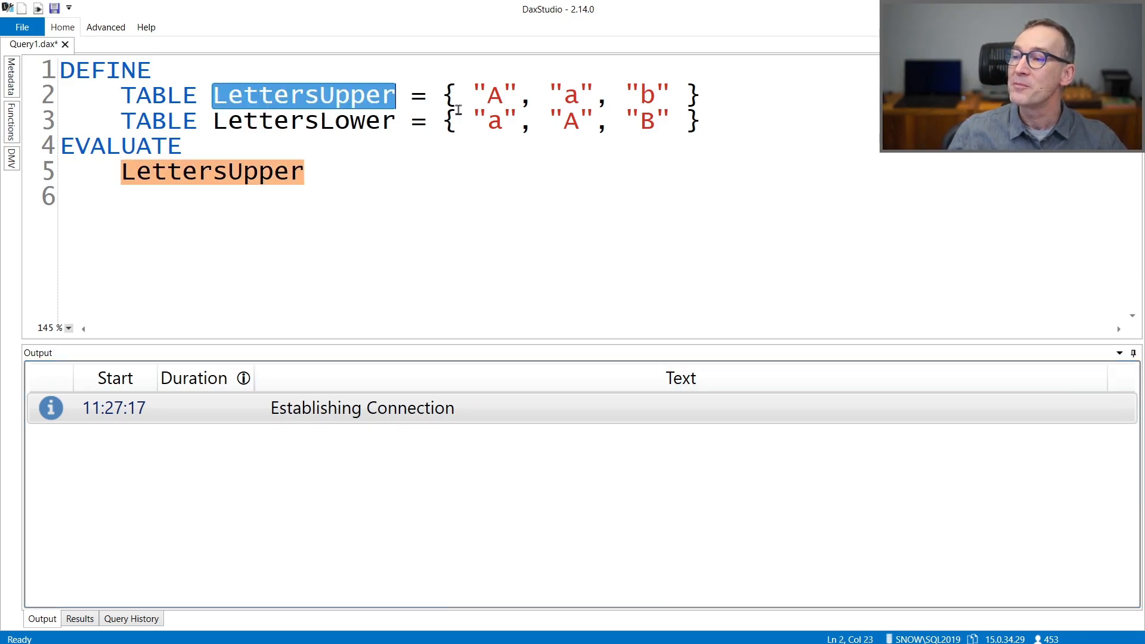
left_click(499, 95)
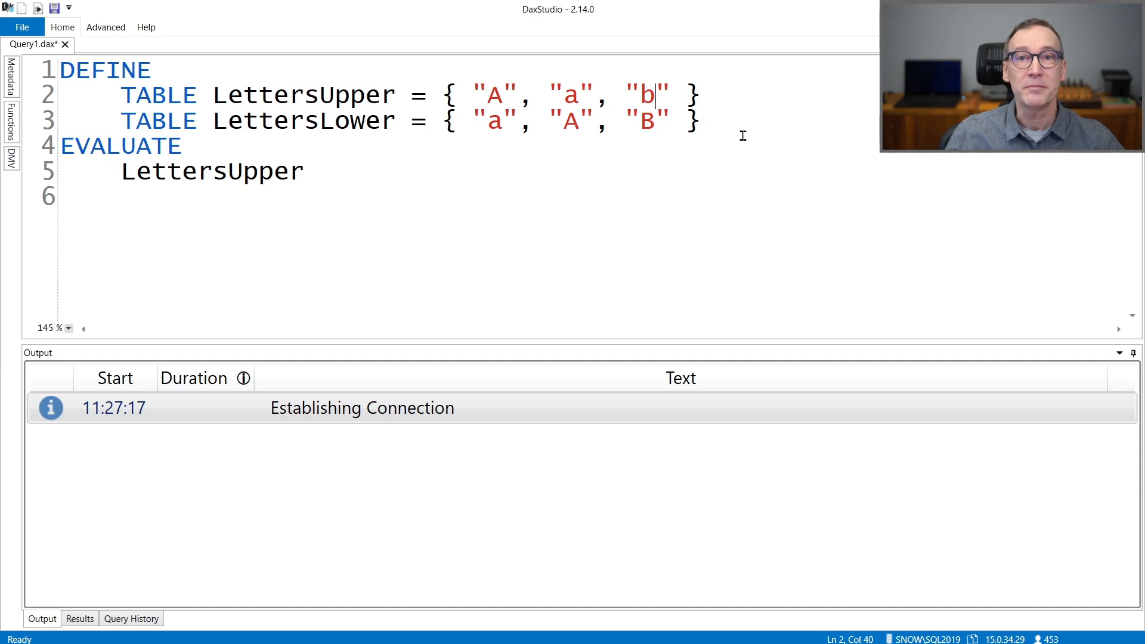
double_click(301, 120)
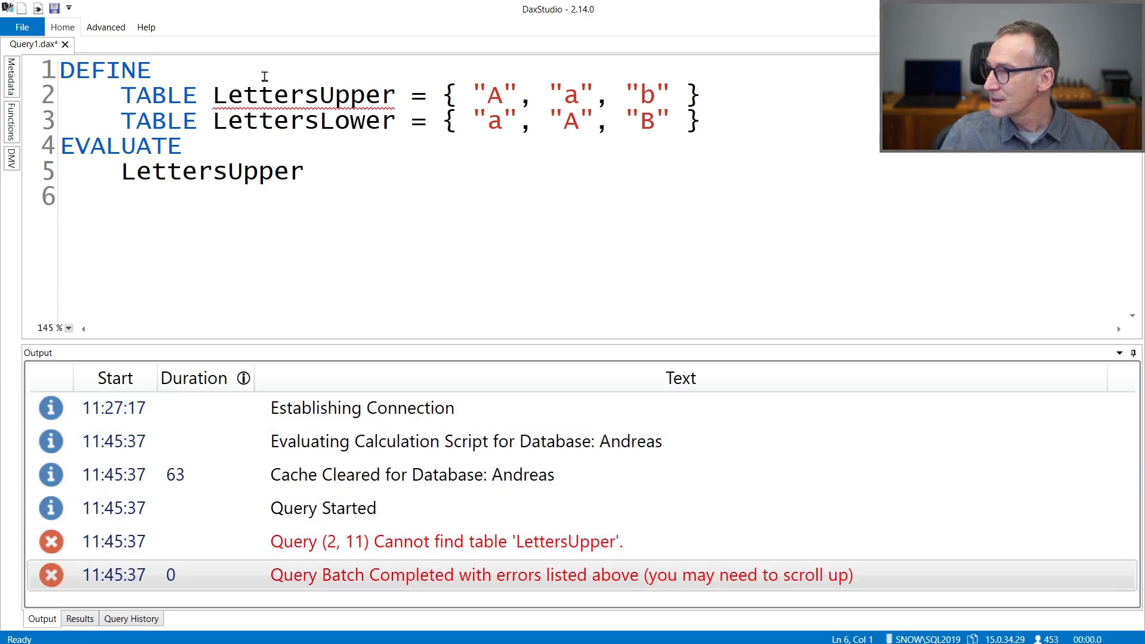
- Connect to the local model from the Home ribbon and return to the query editor
left_click(62, 27)
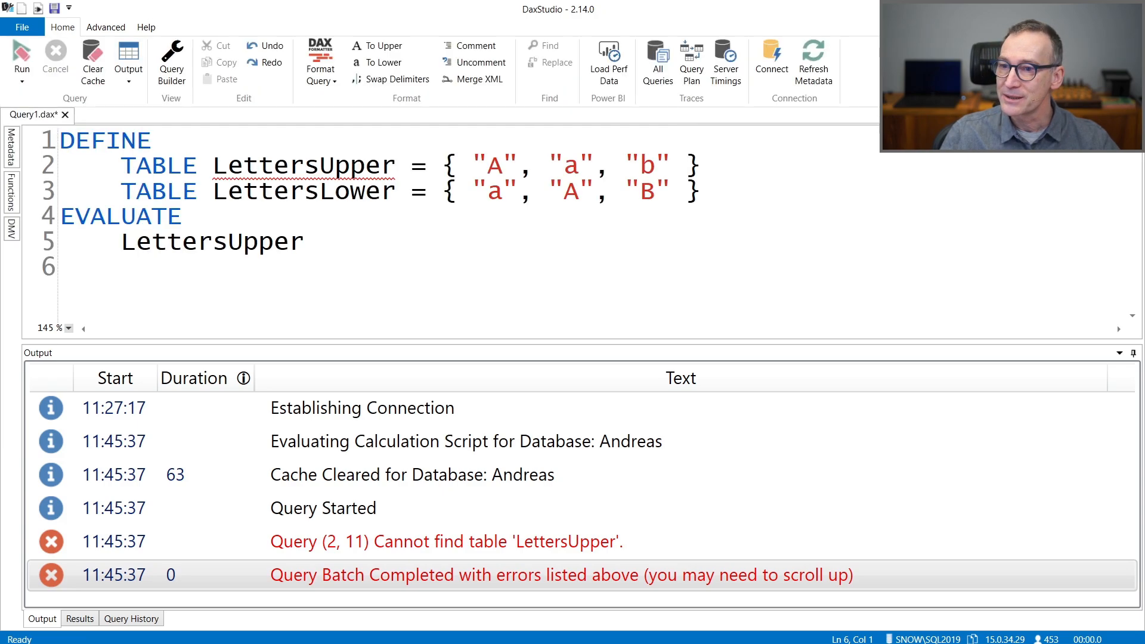
left_click(771, 62)
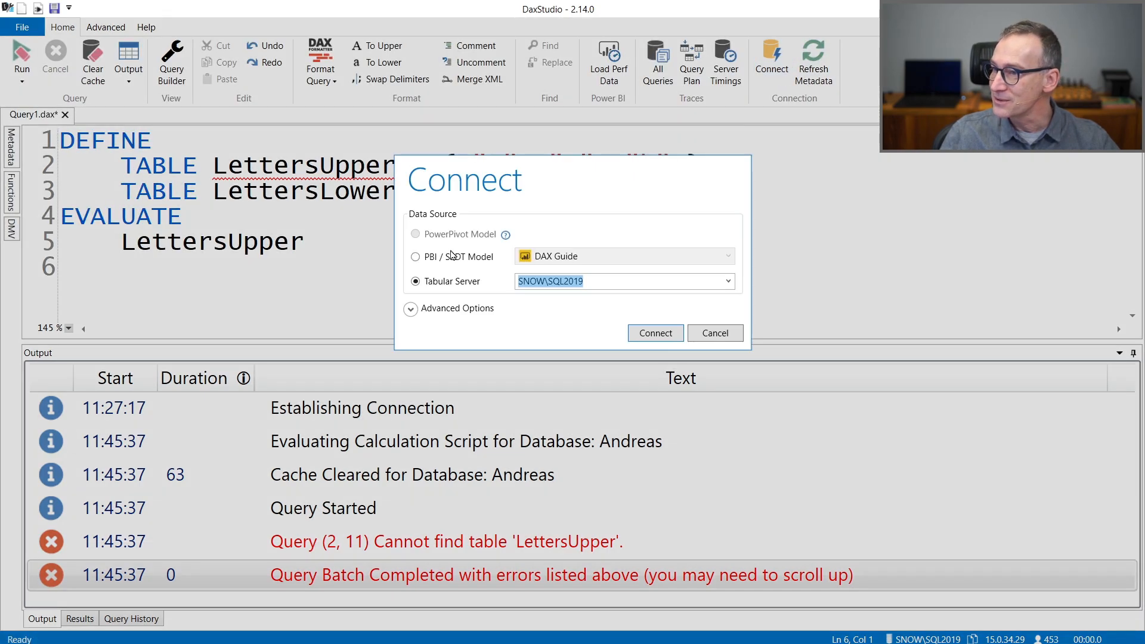
left_click(655, 333)
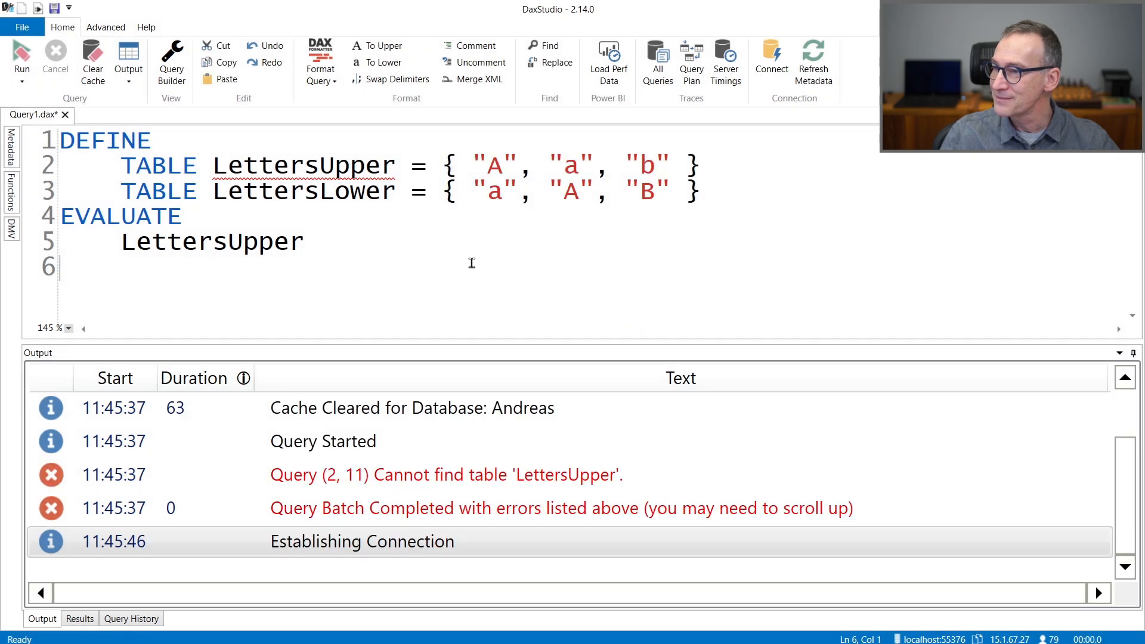
left_click(21, 58)
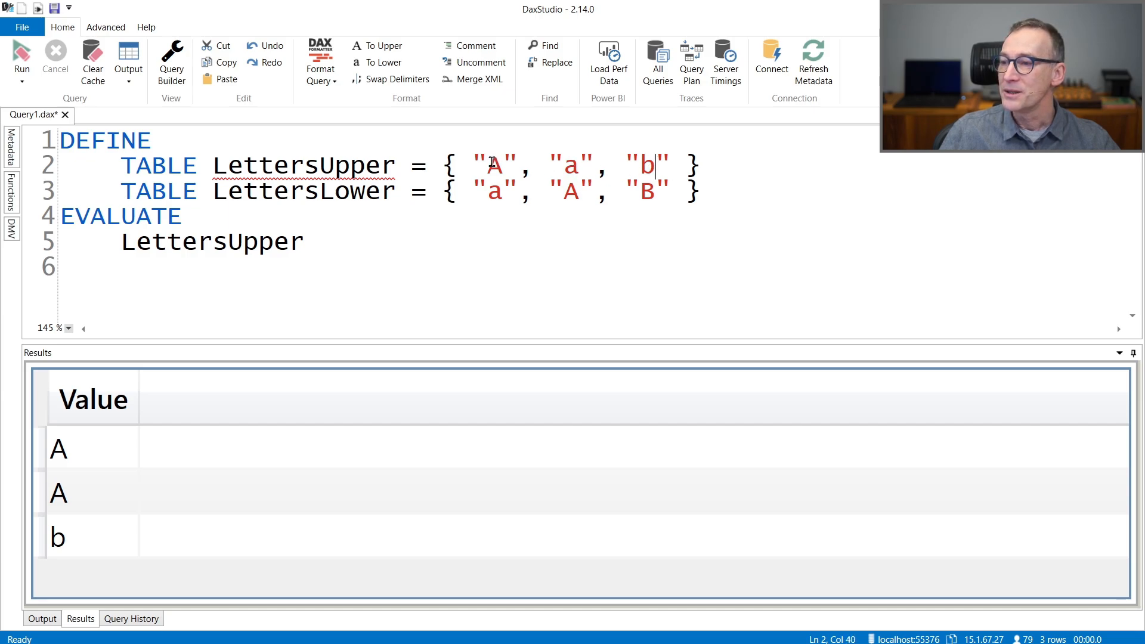
double_click(495, 166)
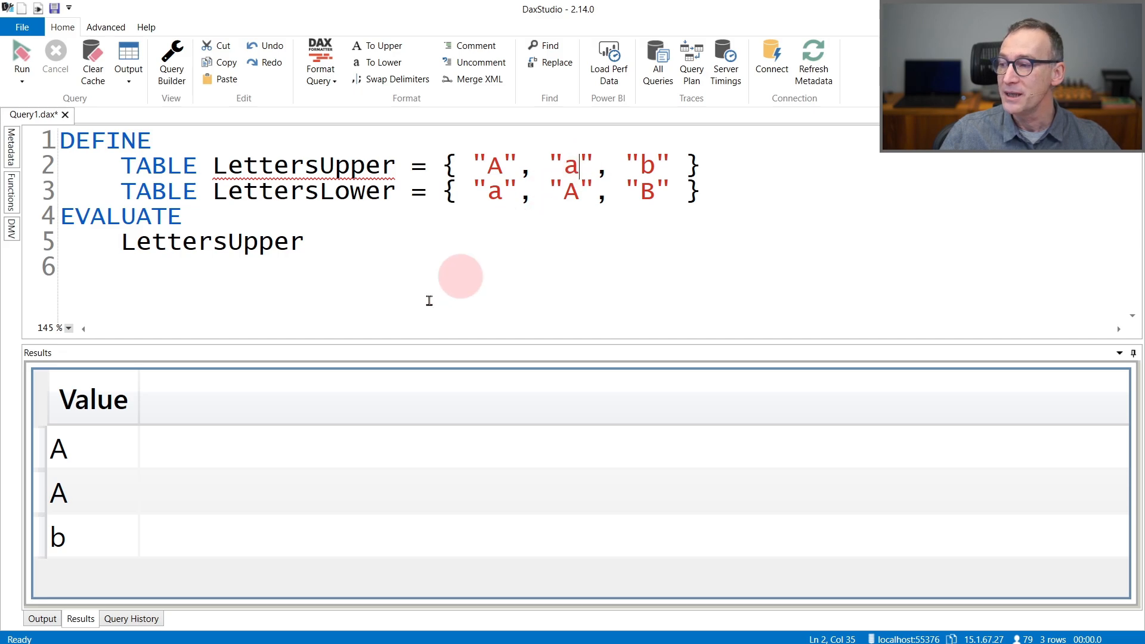
mouse_move(89, 500)
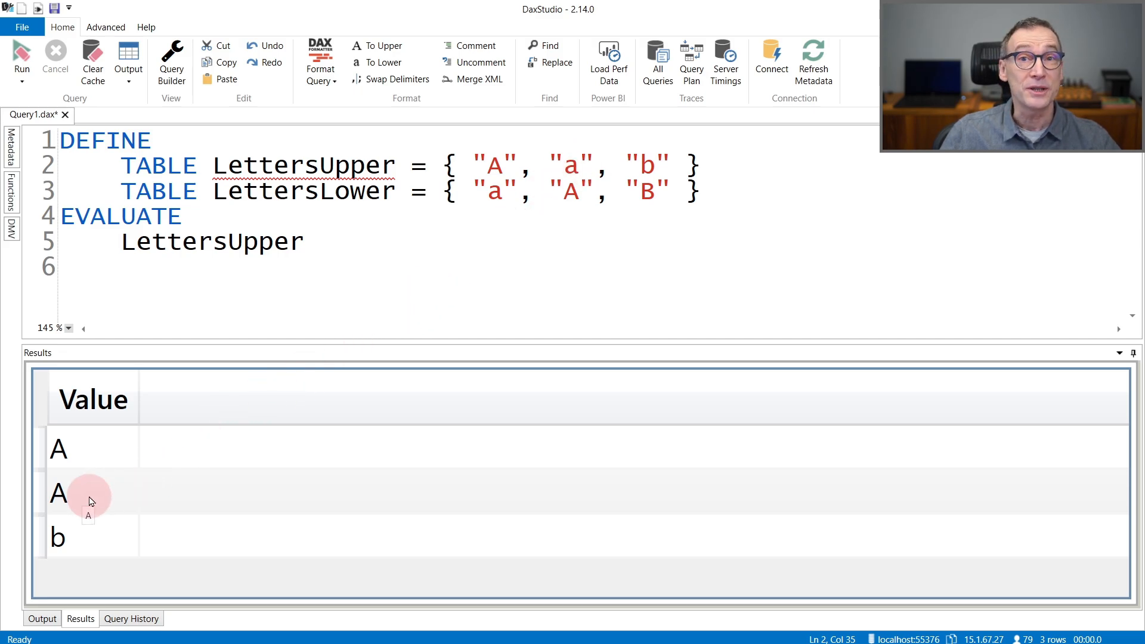
left_click(581, 167)
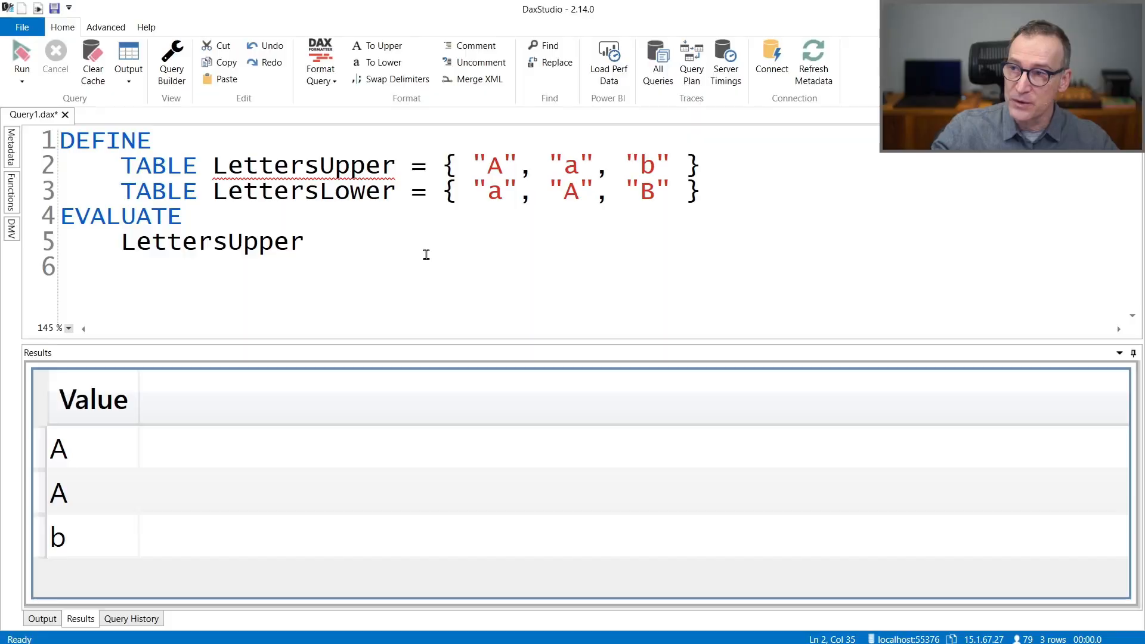
left_click(480, 191)
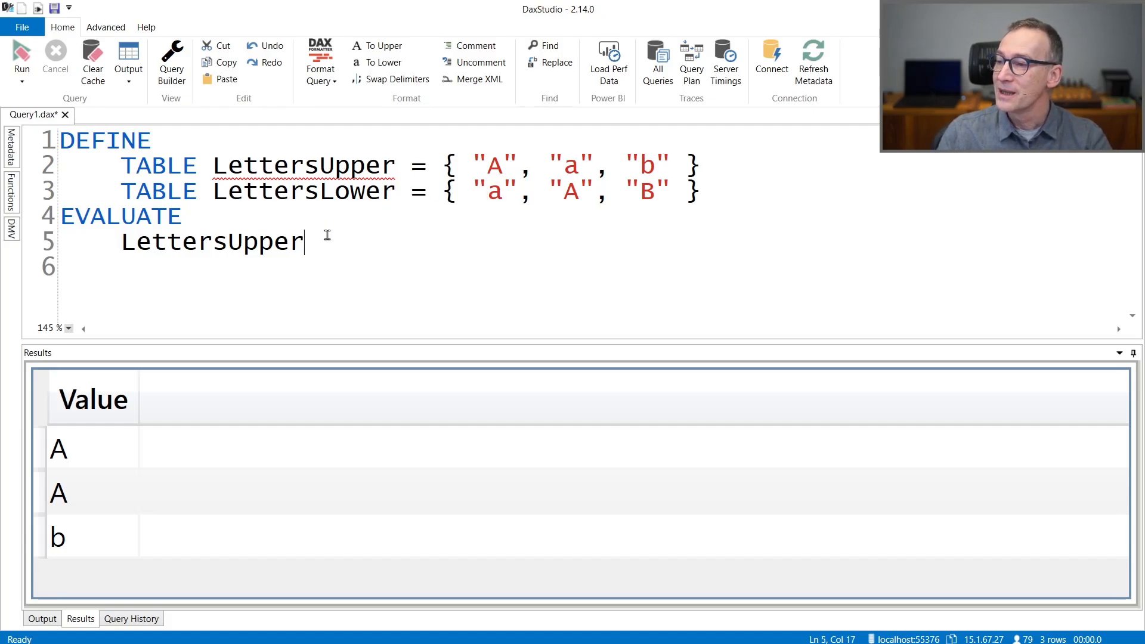
- Change the evaluated table name from LettersUpper to LettersLower
key("backspace")
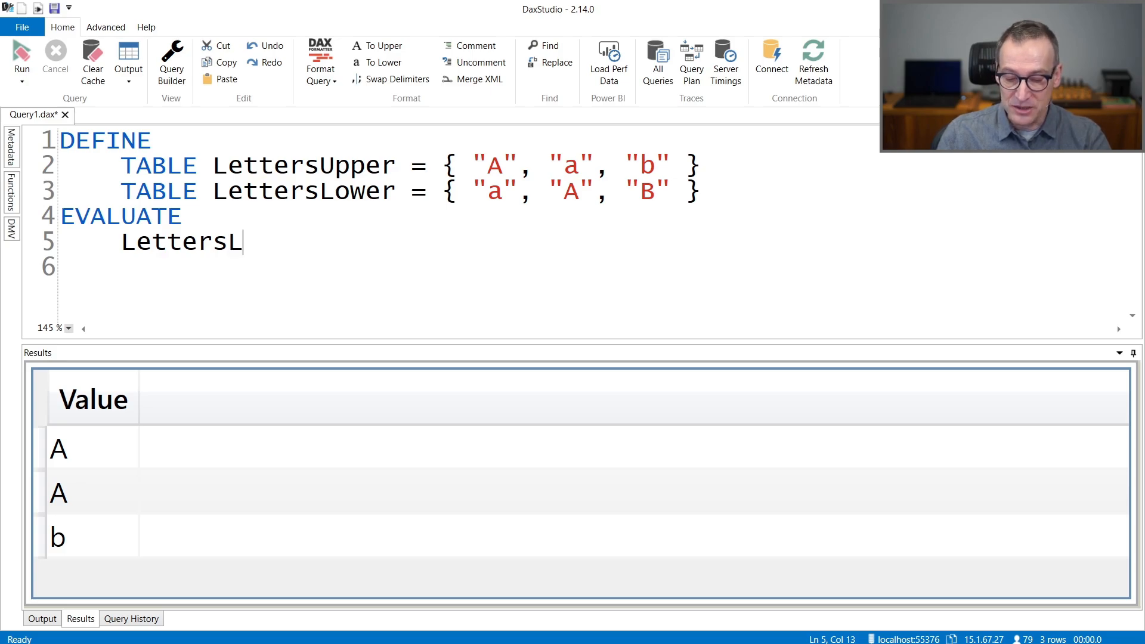
type("ower")
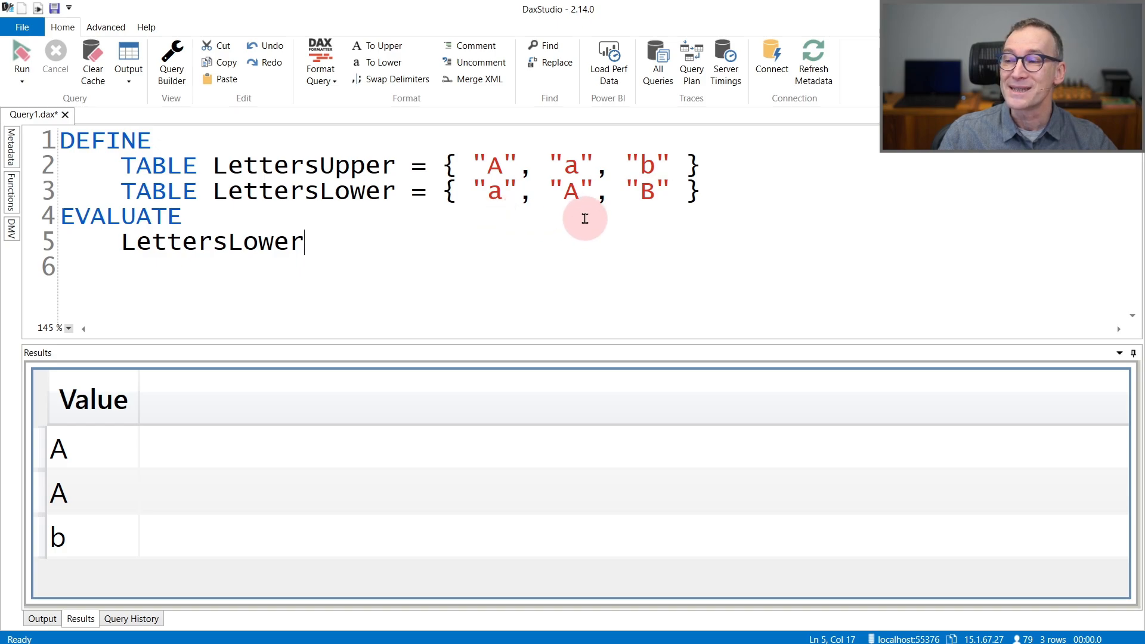
mouse_move(655, 222)
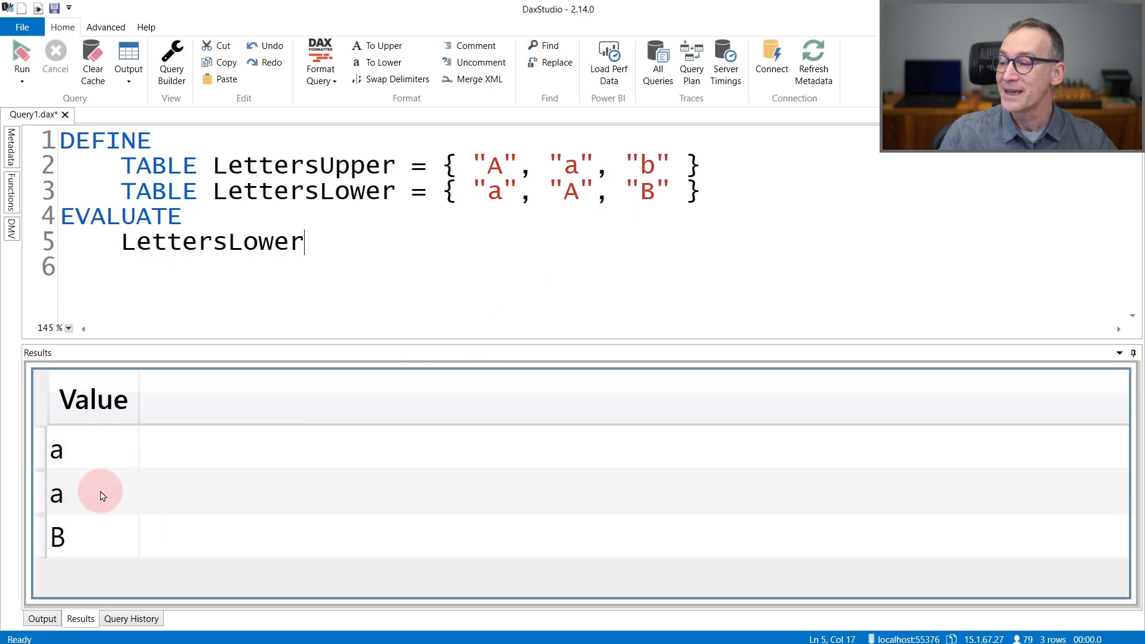
mouse_move(101, 495)
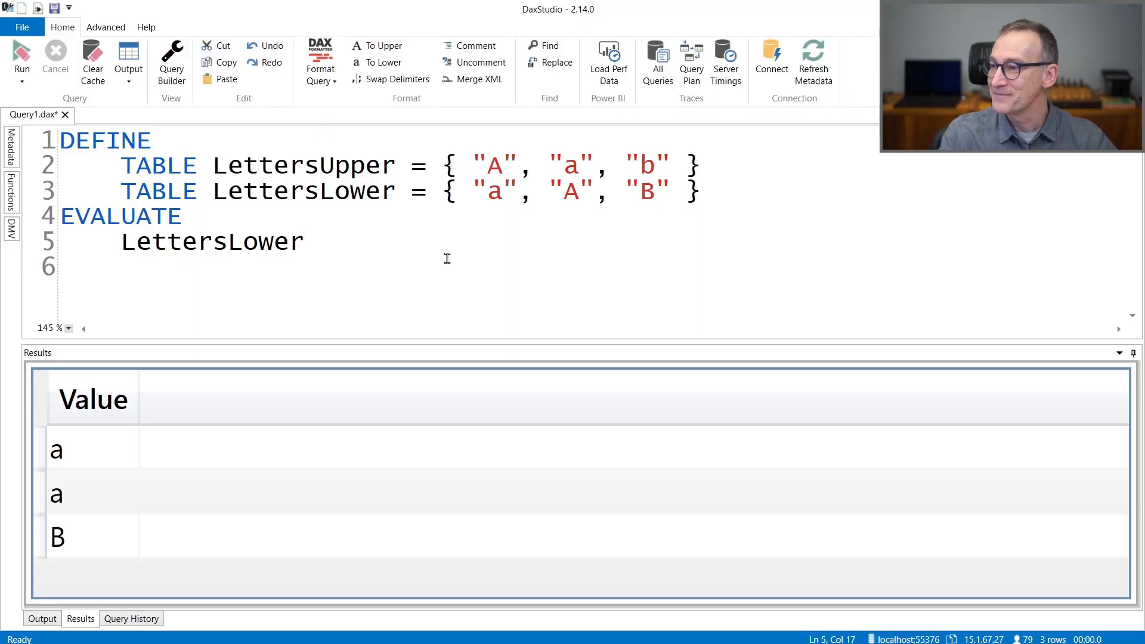
- Wrap the EVALUATE in UNION ( LettersLower, LettersUpper )
left_click(123, 242)
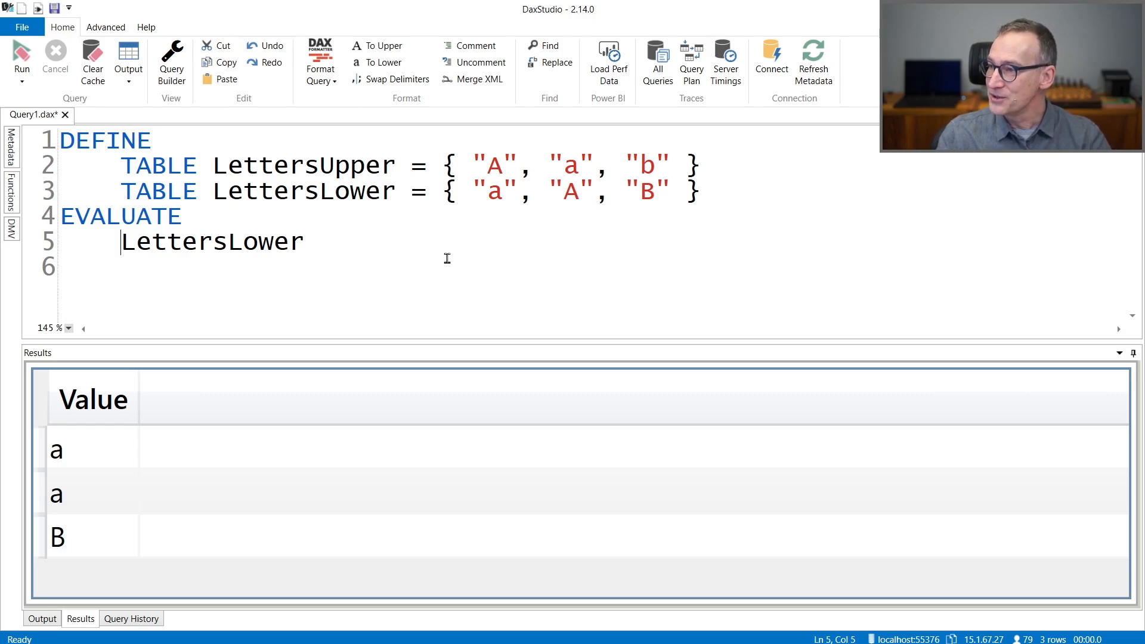
type("UNION (")
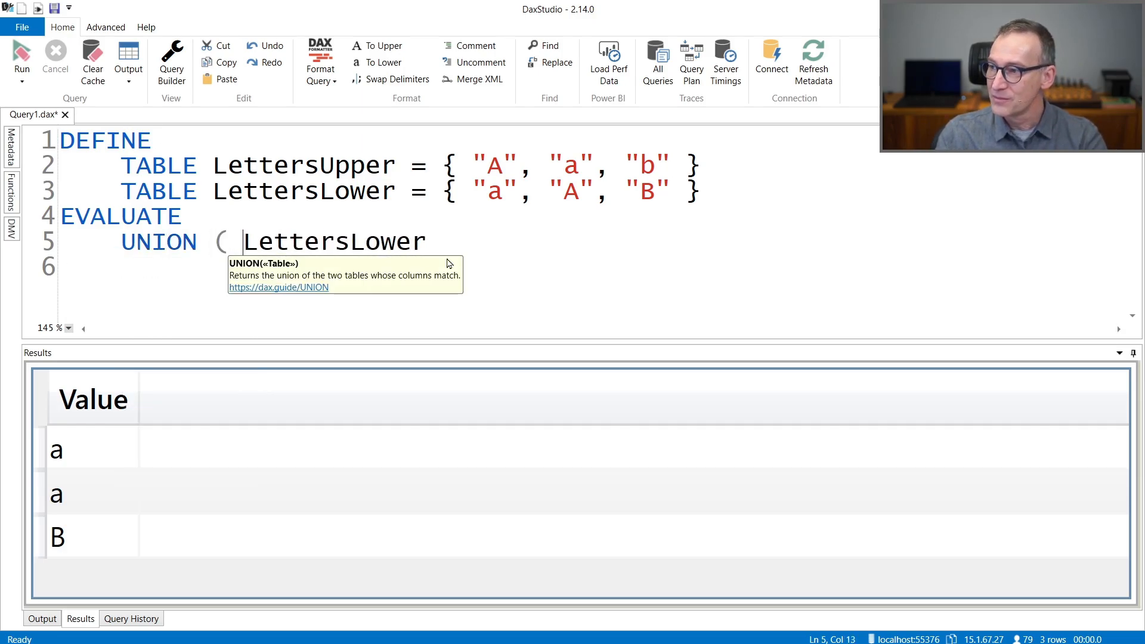
type(", Let")
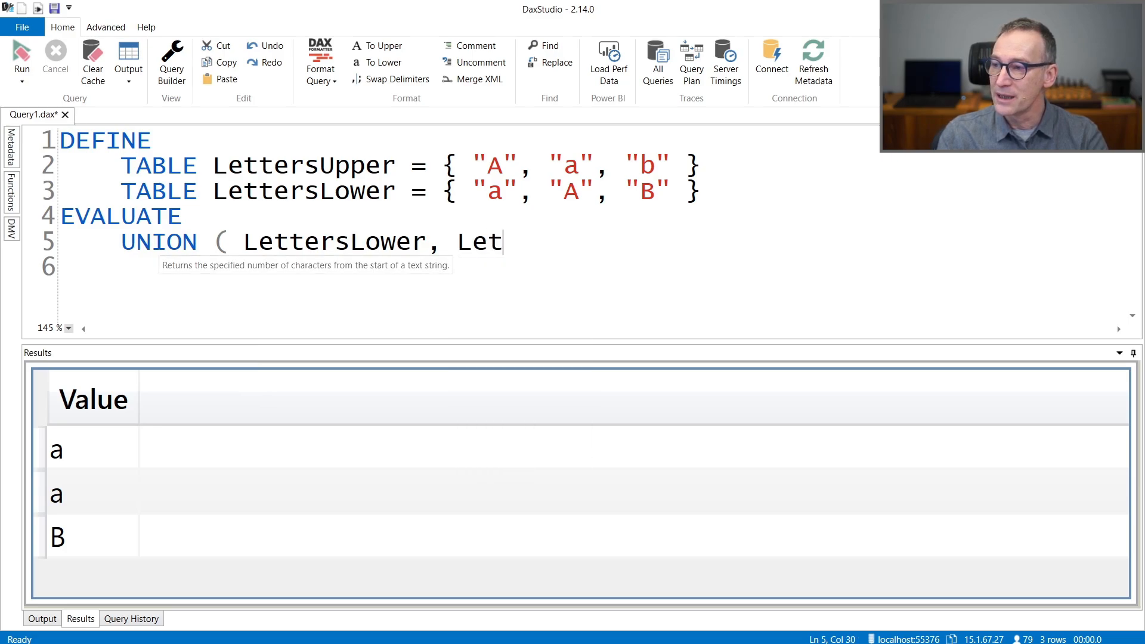
type("tersUpper")
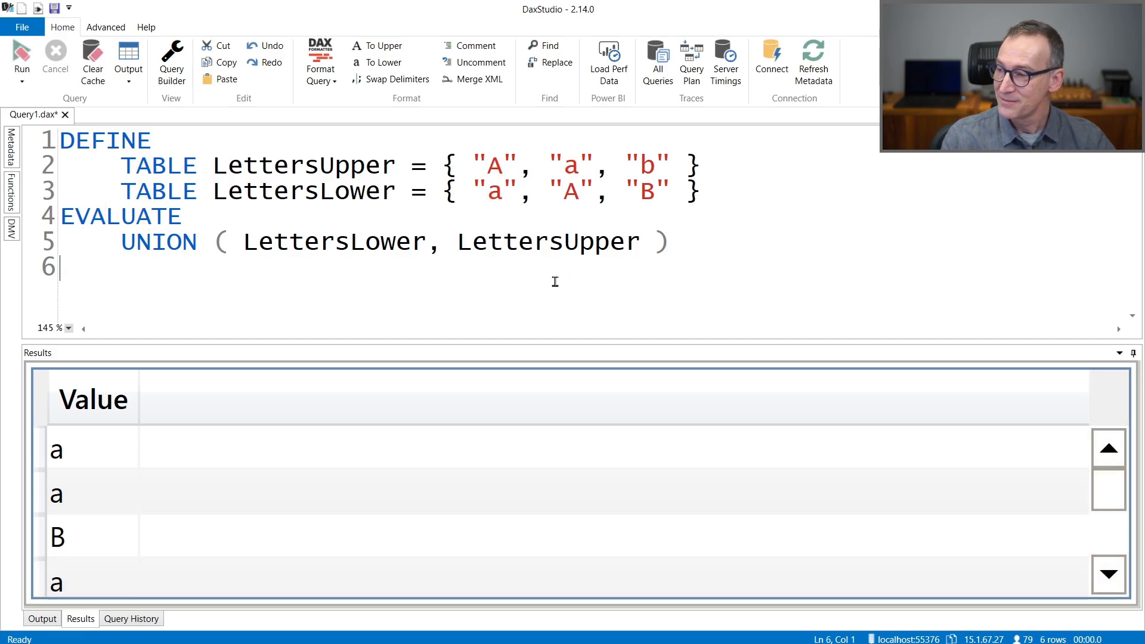
mouse_move(252, 489)
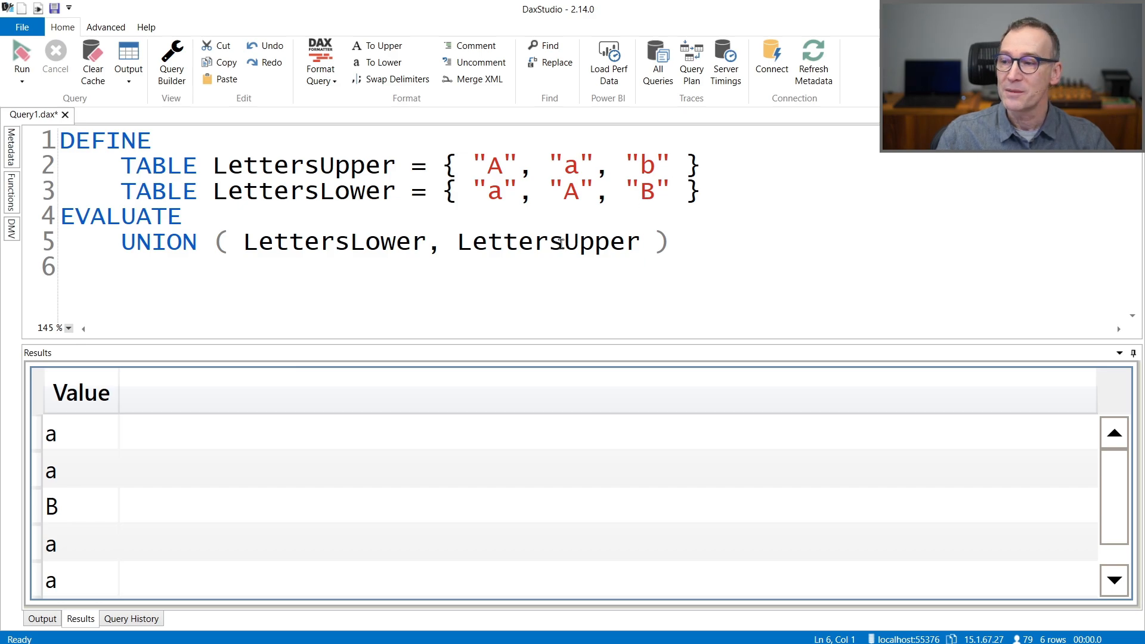
left_click(351, 242)
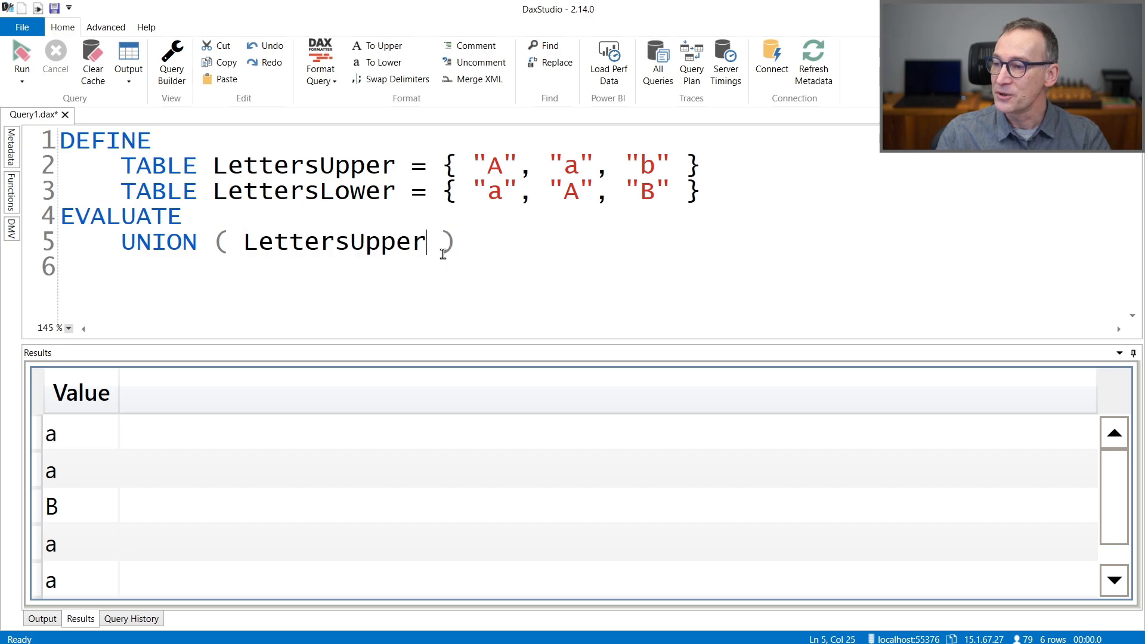
- Add LettersLower as the second argument so UNION reads ( LettersUpper, LettersLower )
type(", Le")
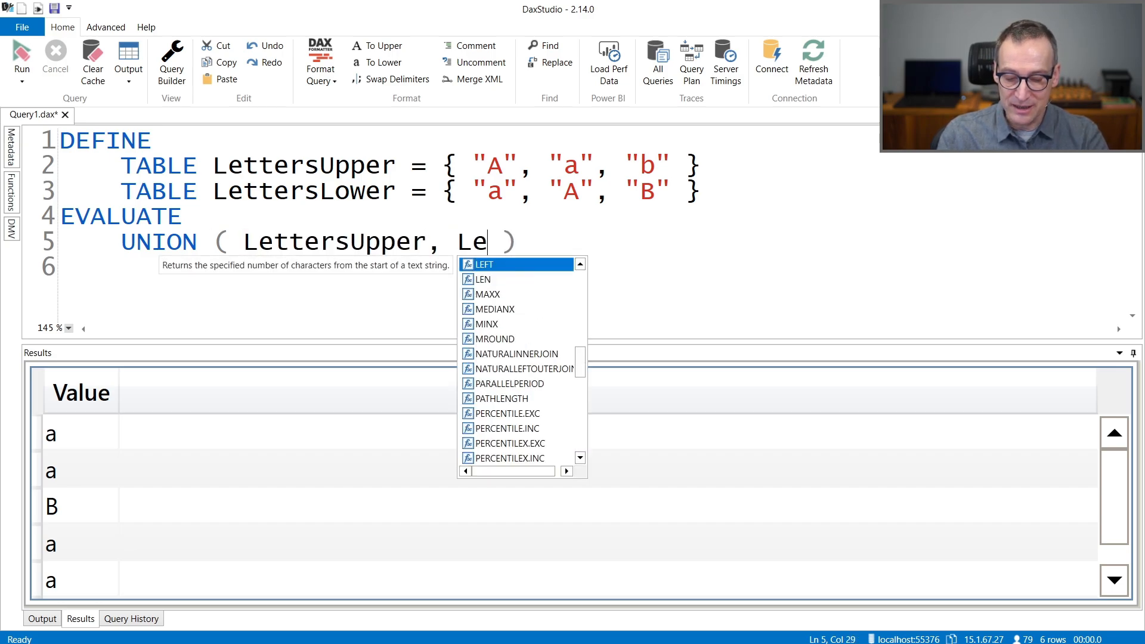
type("ttersLower")
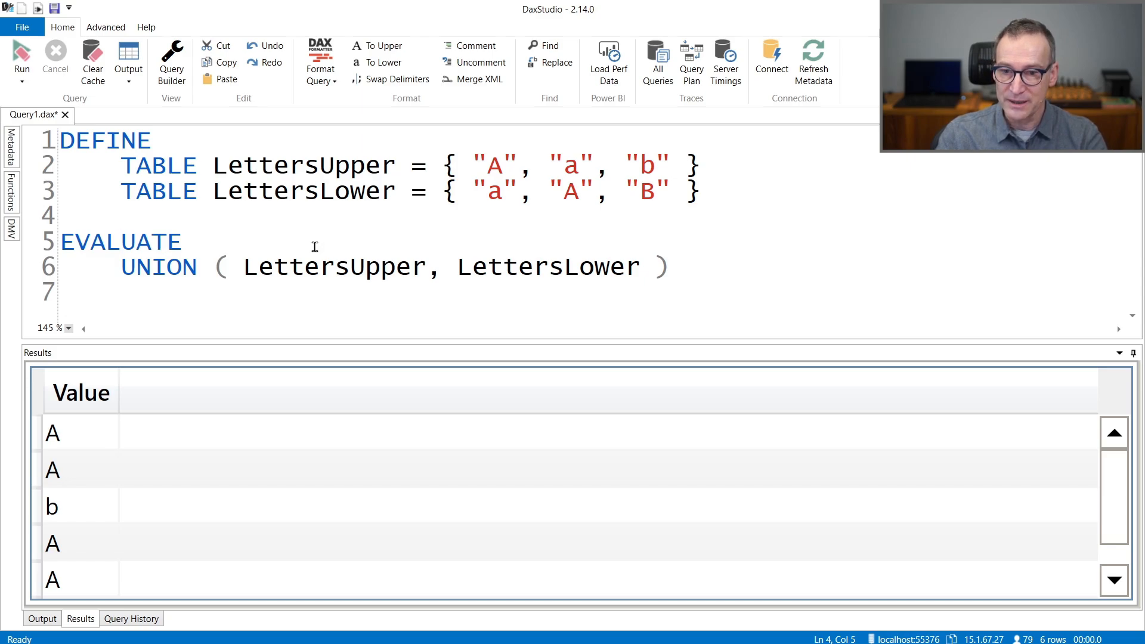
- Start VAR AllLowerCase = SELECTCOLUMNS ( LettersUpper in the DEFINE block
type("VAR AllLowerCase")
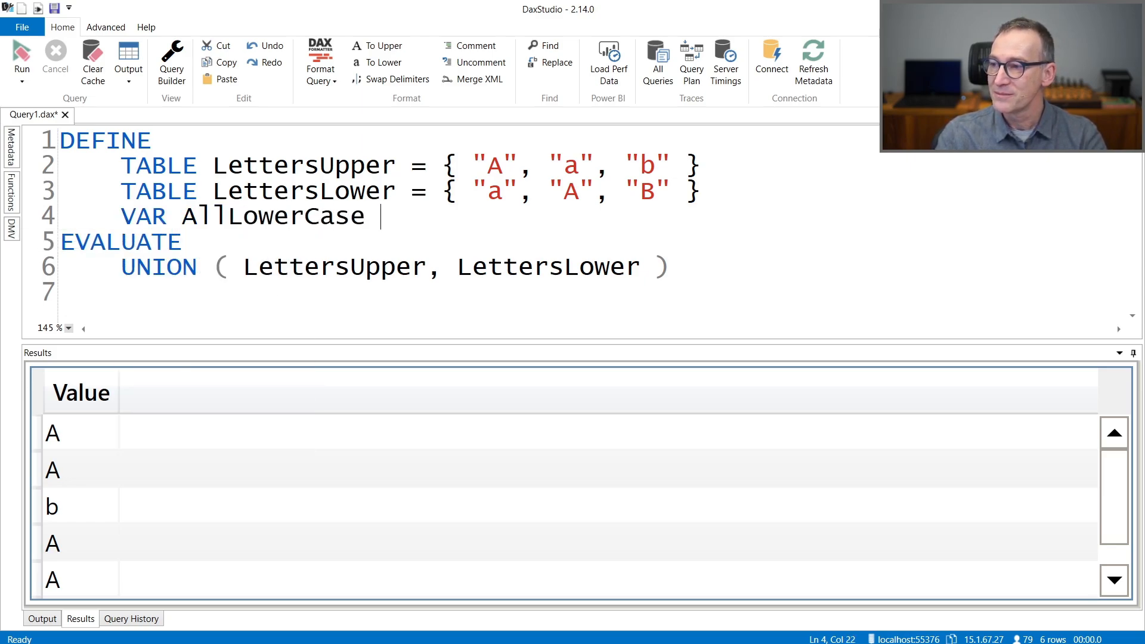
type("=")
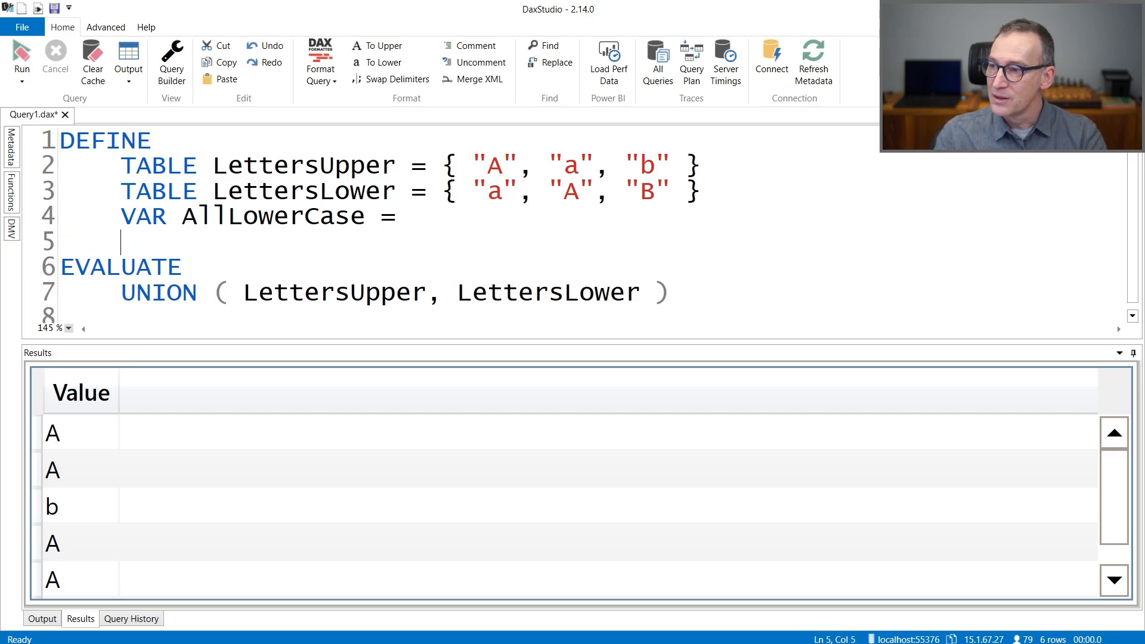
type("S")
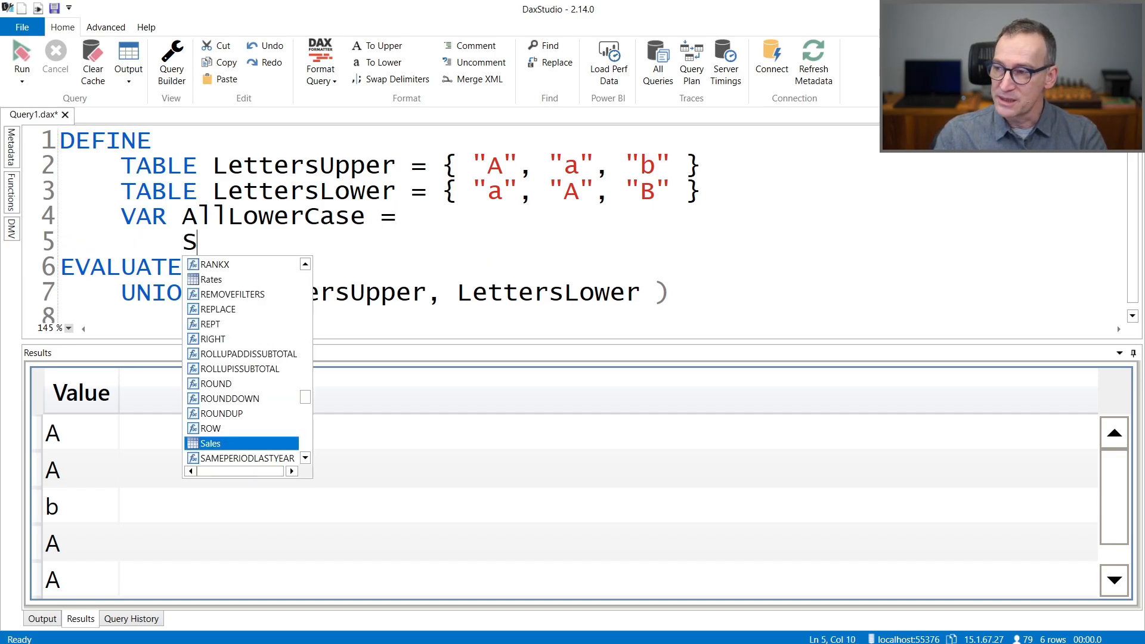
type("ELECTCOLUMNS (")
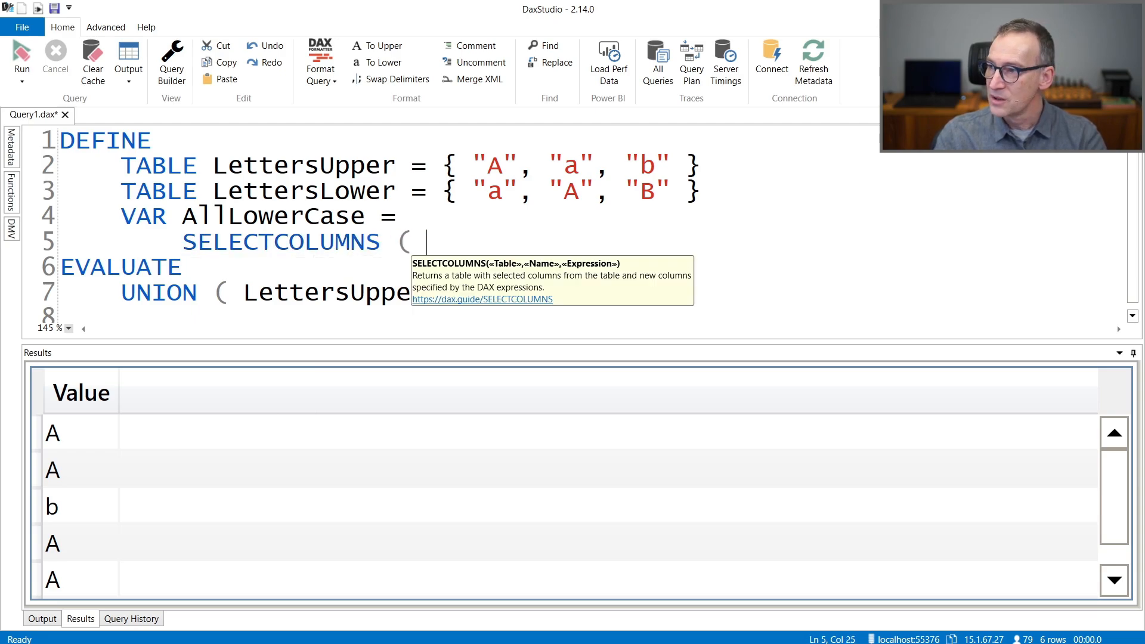
type("Leter")
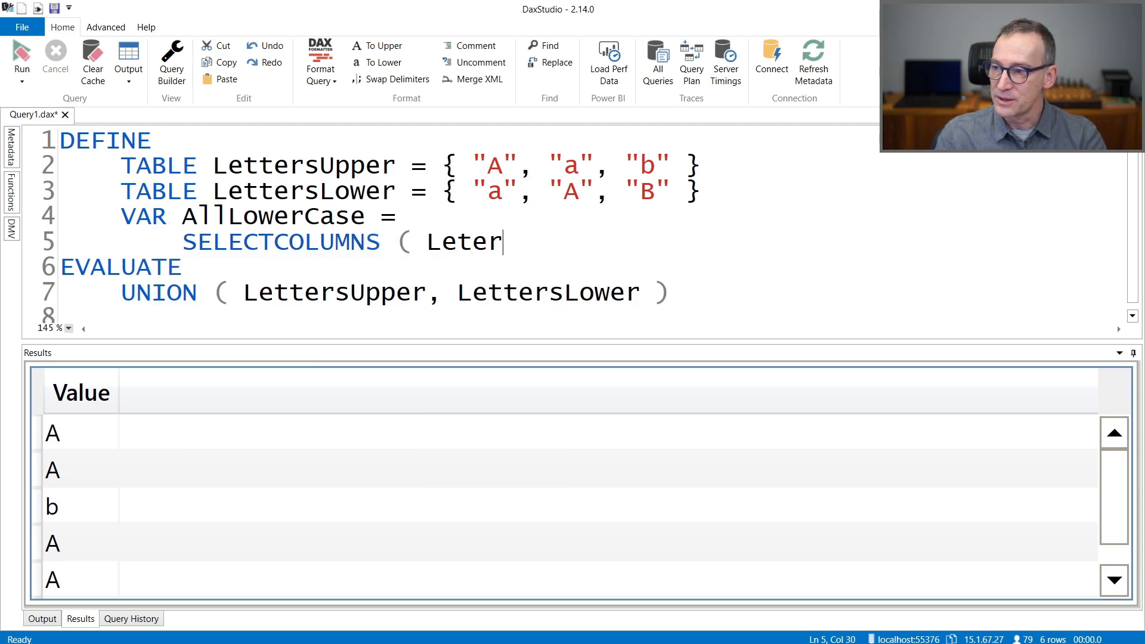
type("ts")
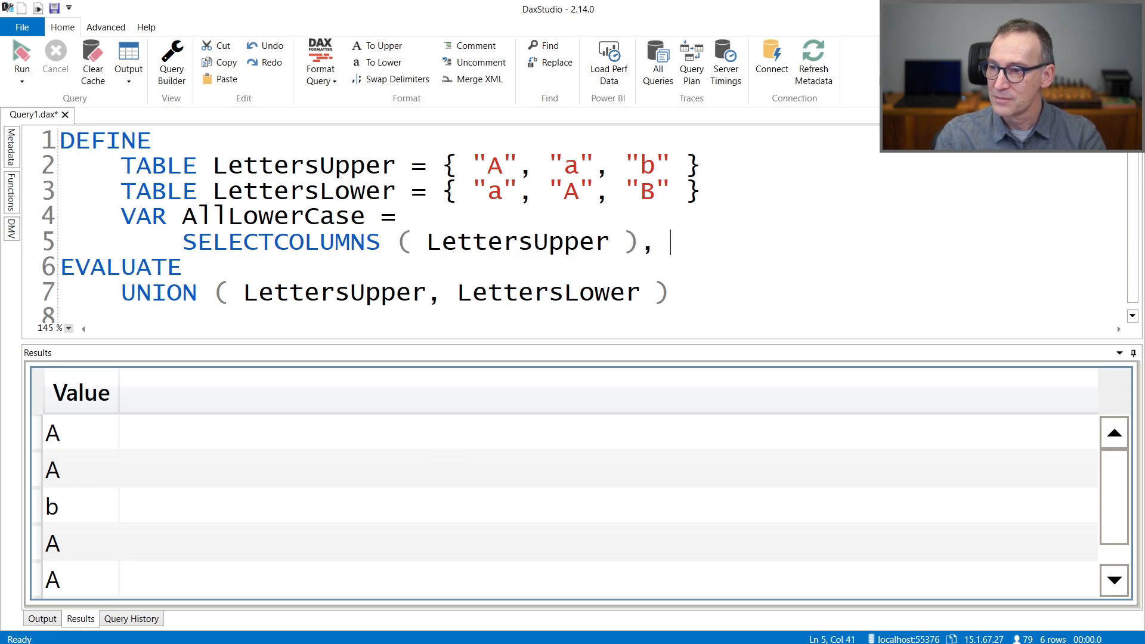
- Add the "Lower A" column computed as LOWER ( [Value] ) and close SELECTCOLUMNS
type("\"L")
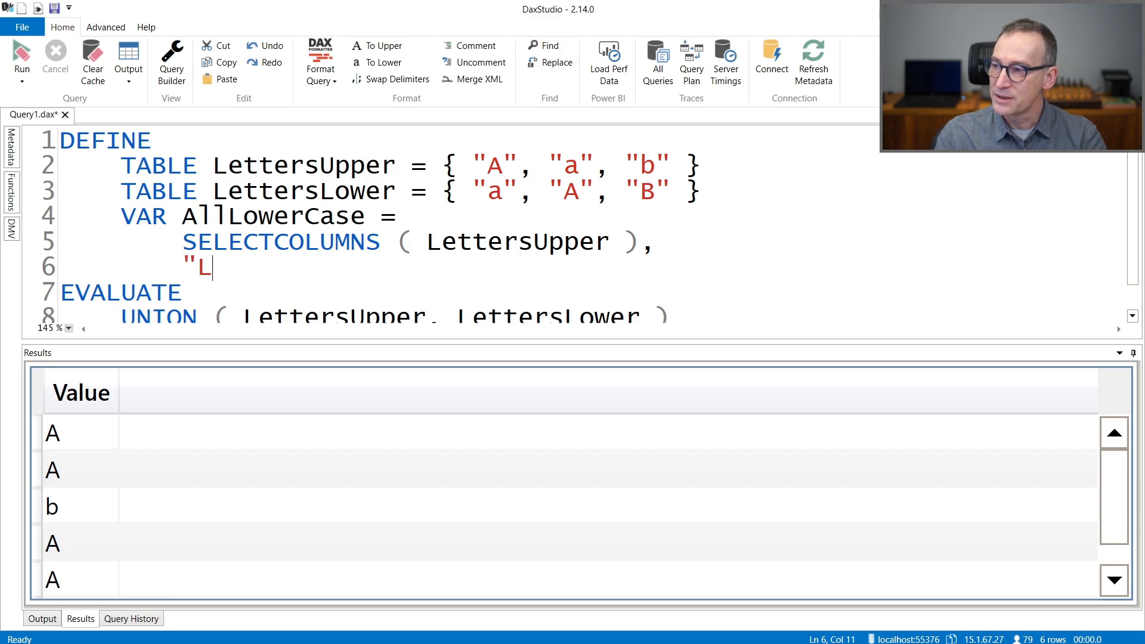
type("ower A\", LOWER")
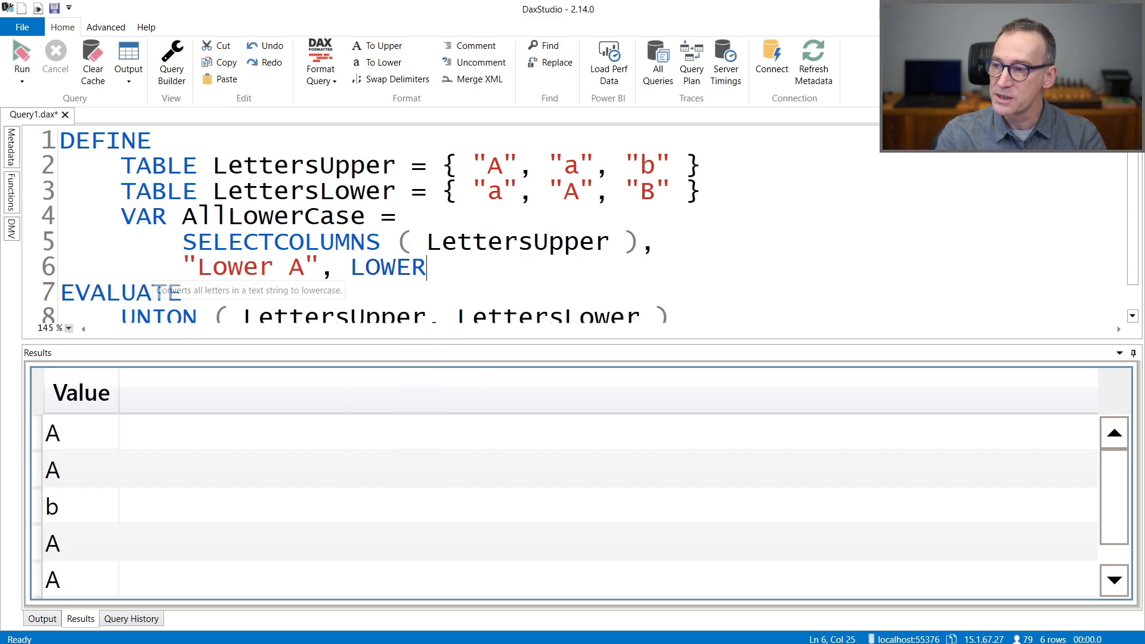
type("( [Value")
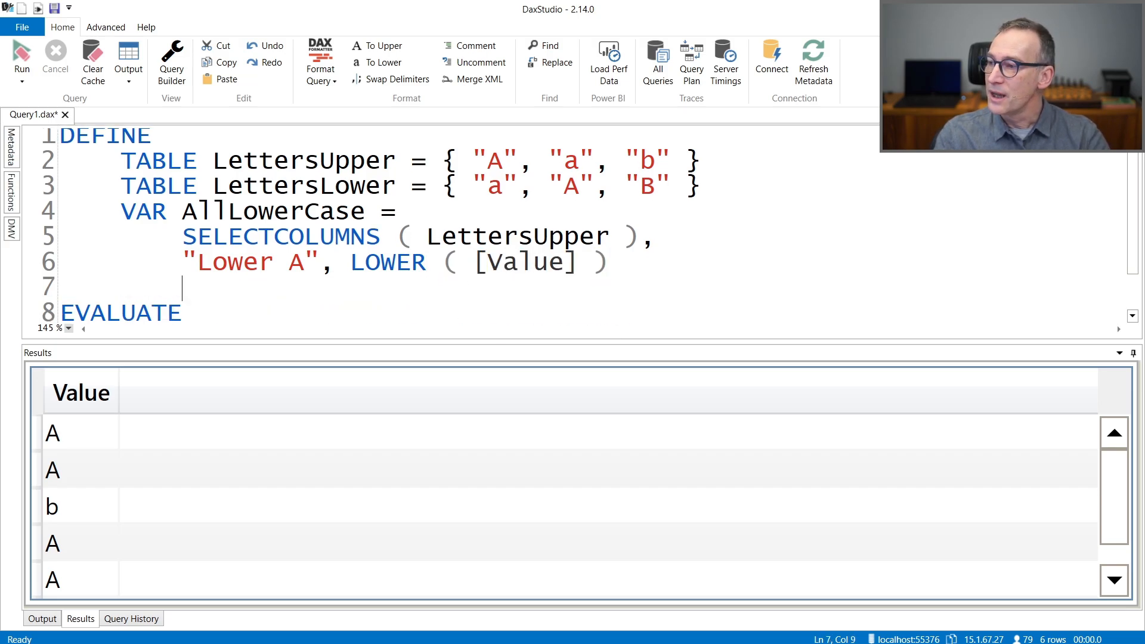
type(")")
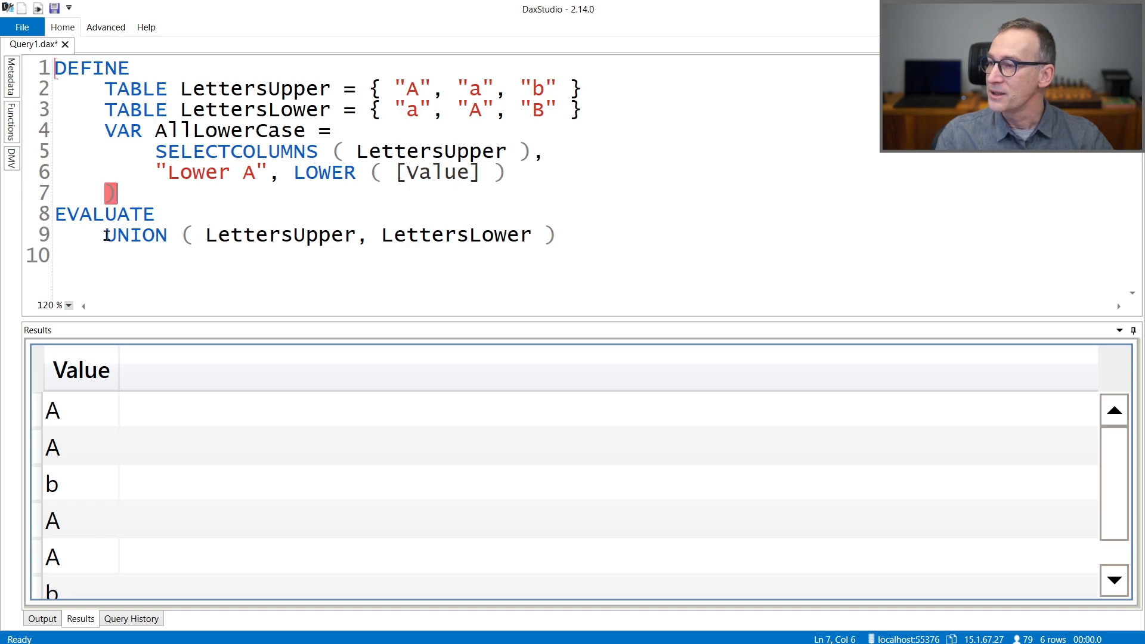
- Evaluate AllLowerCase and remove the stray parenthesis after LettersUpper
type("All")
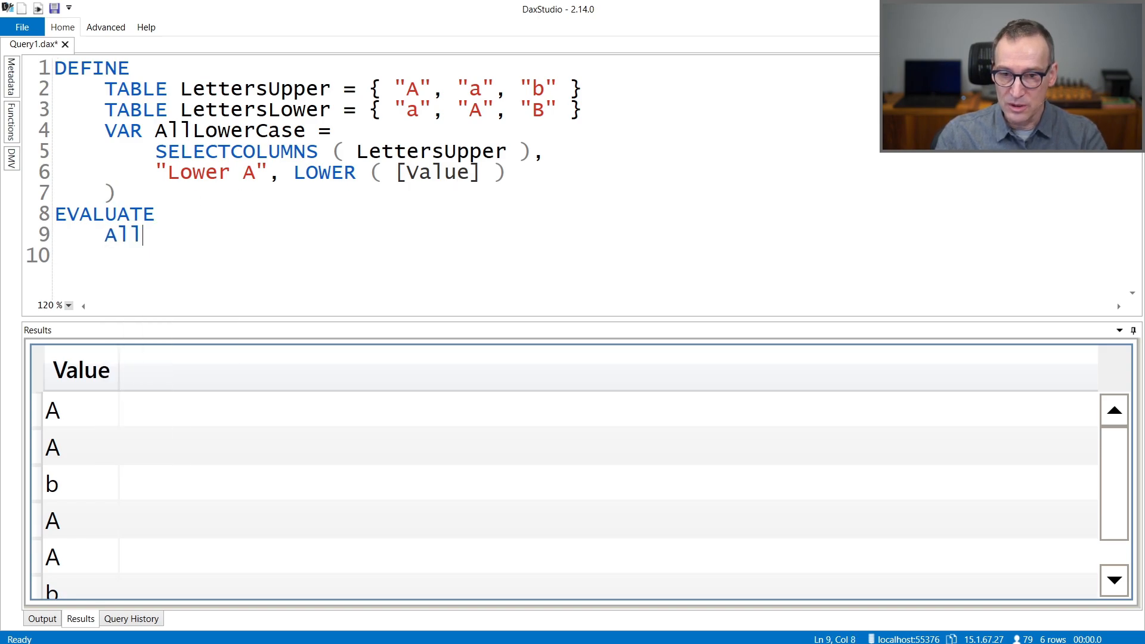
type("LowerCase")
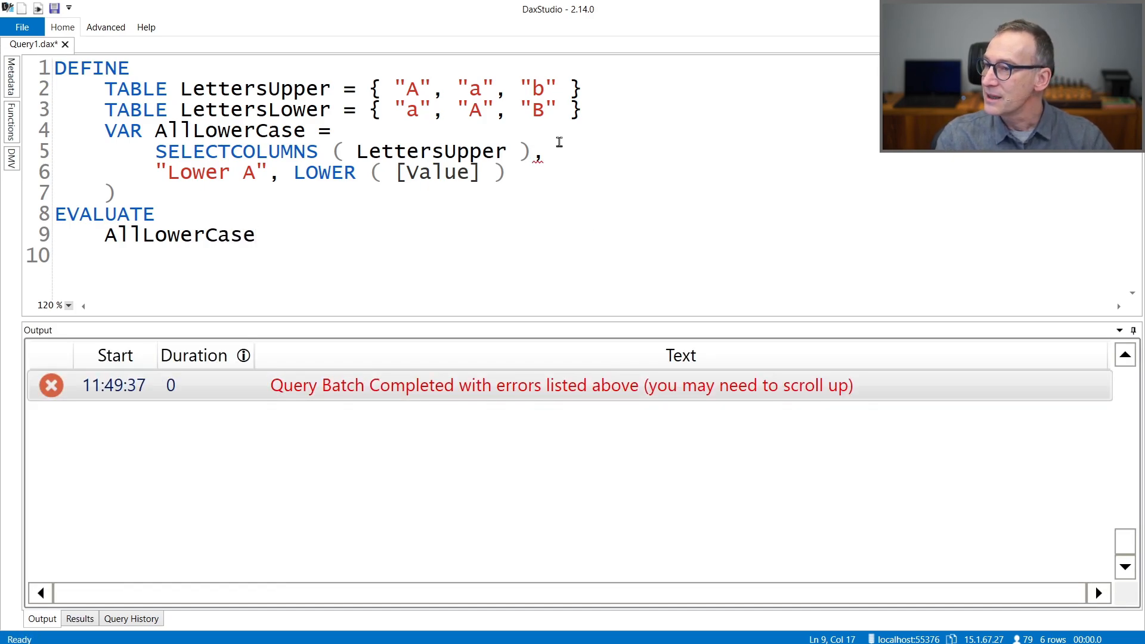
left_click(619, 155)
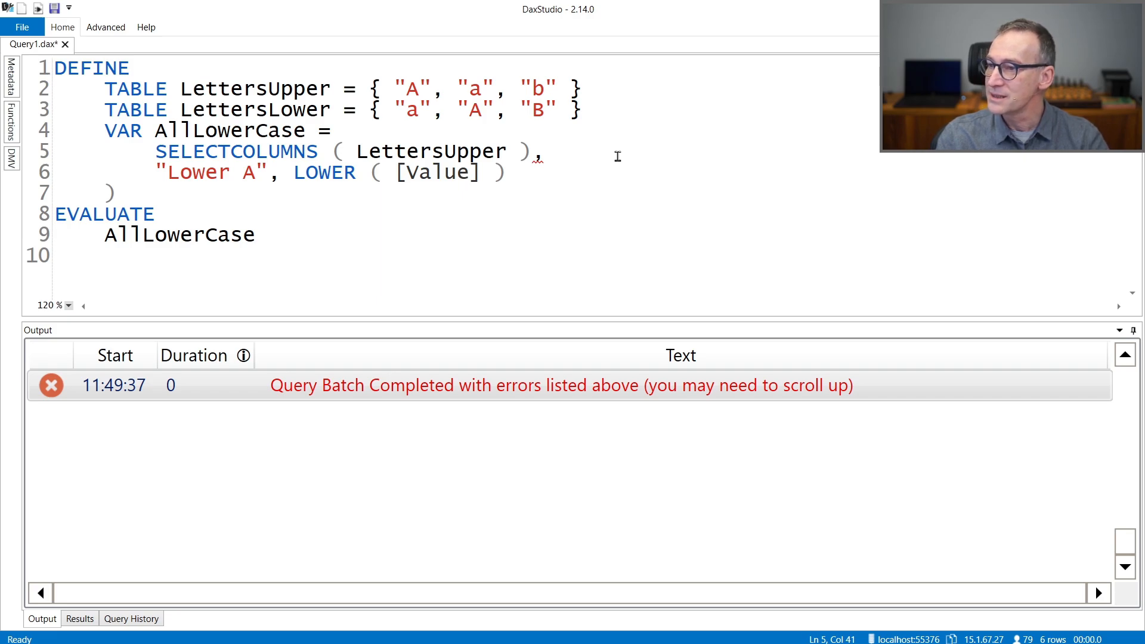
key("Enter")
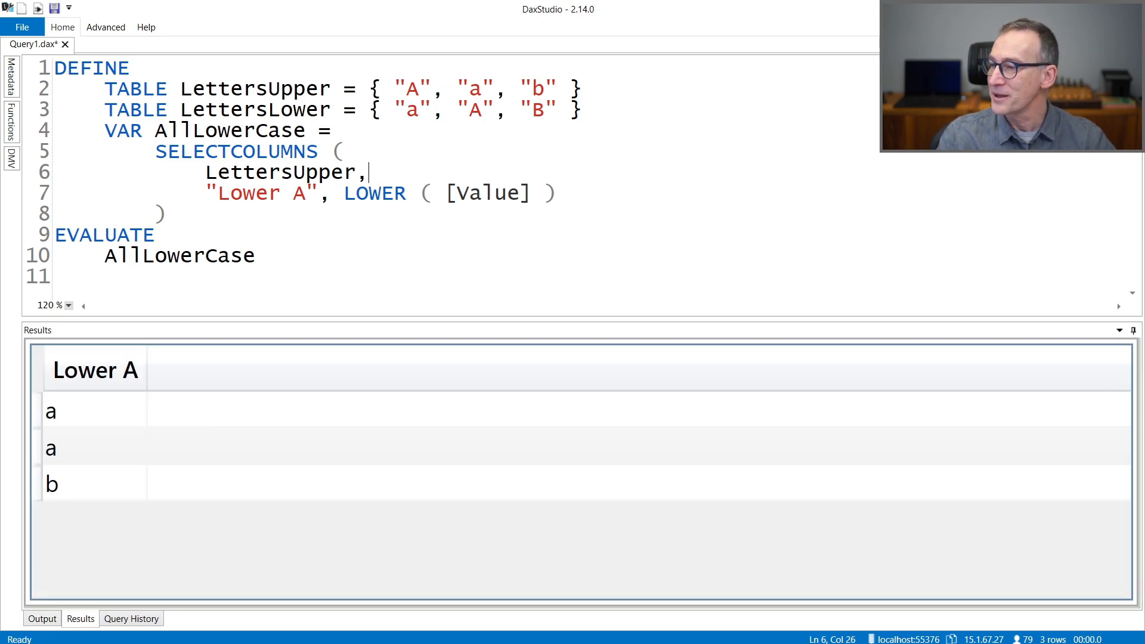
left_click(100, 412)
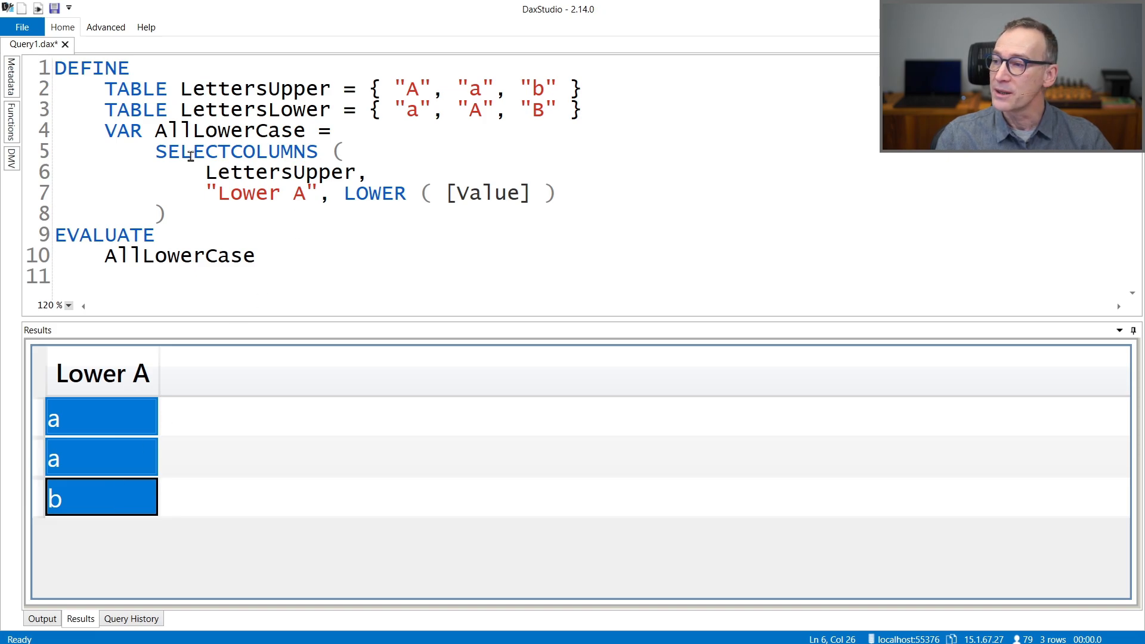
mouse_move(143, 280)
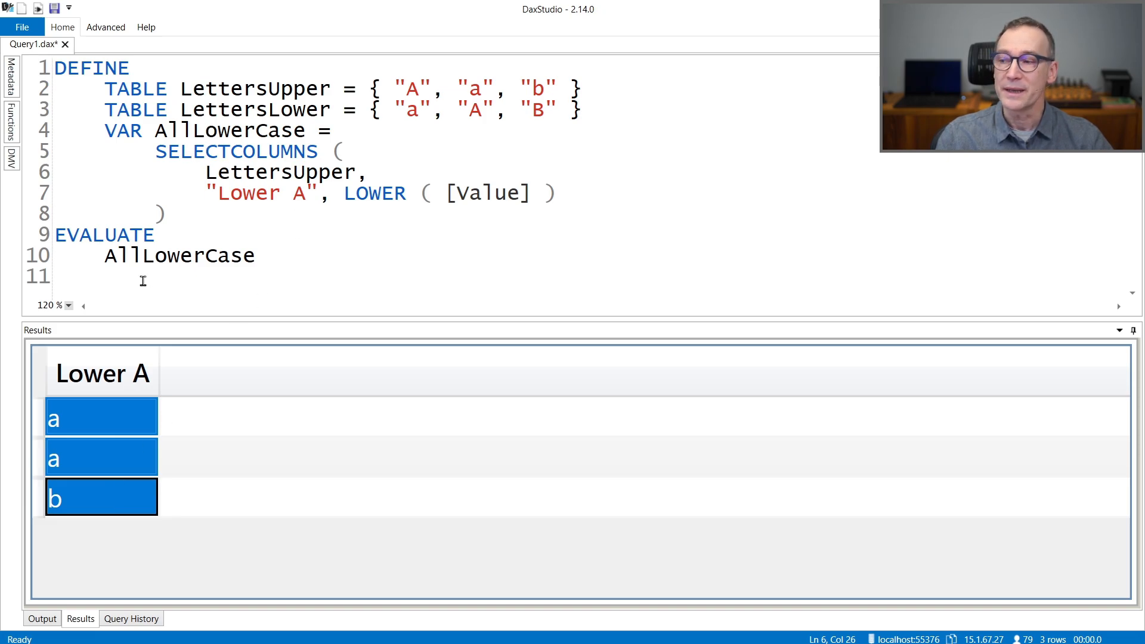
left_click(157, 255)
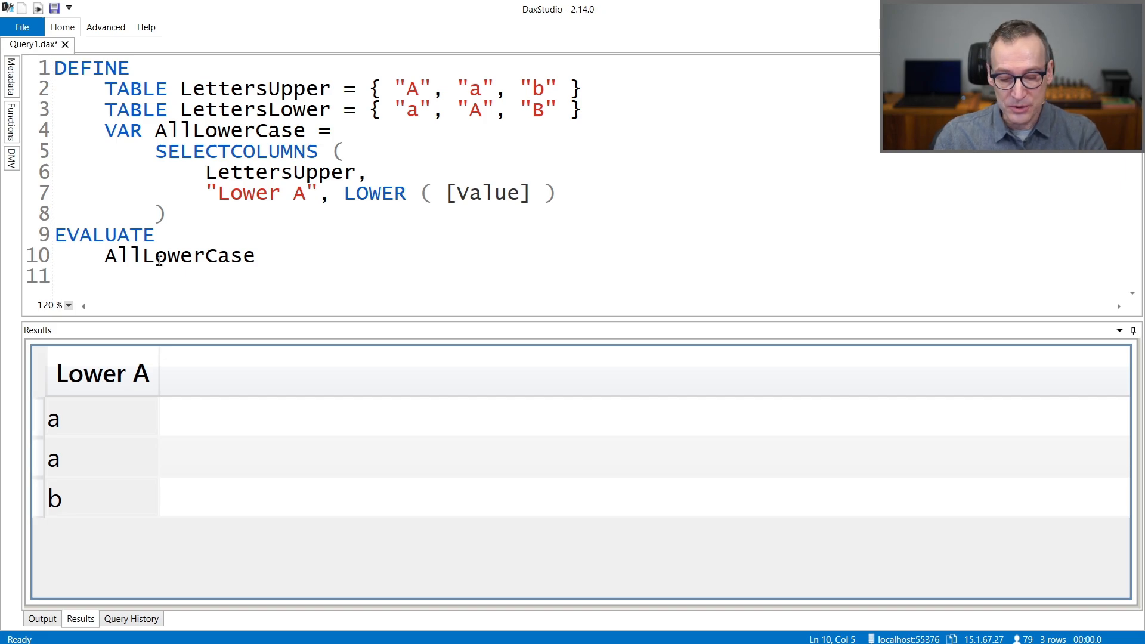
- Make the EVALUATE line read UNION ( LettersUpper, AllLowerCase )
type("UNION (")
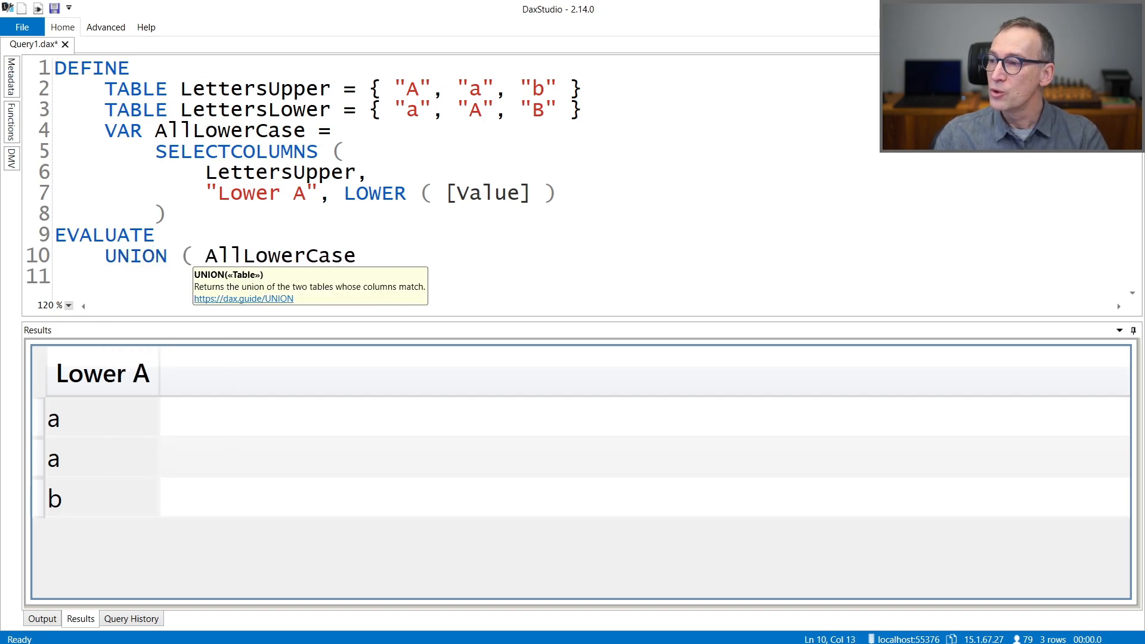
type("LettersUpper,")
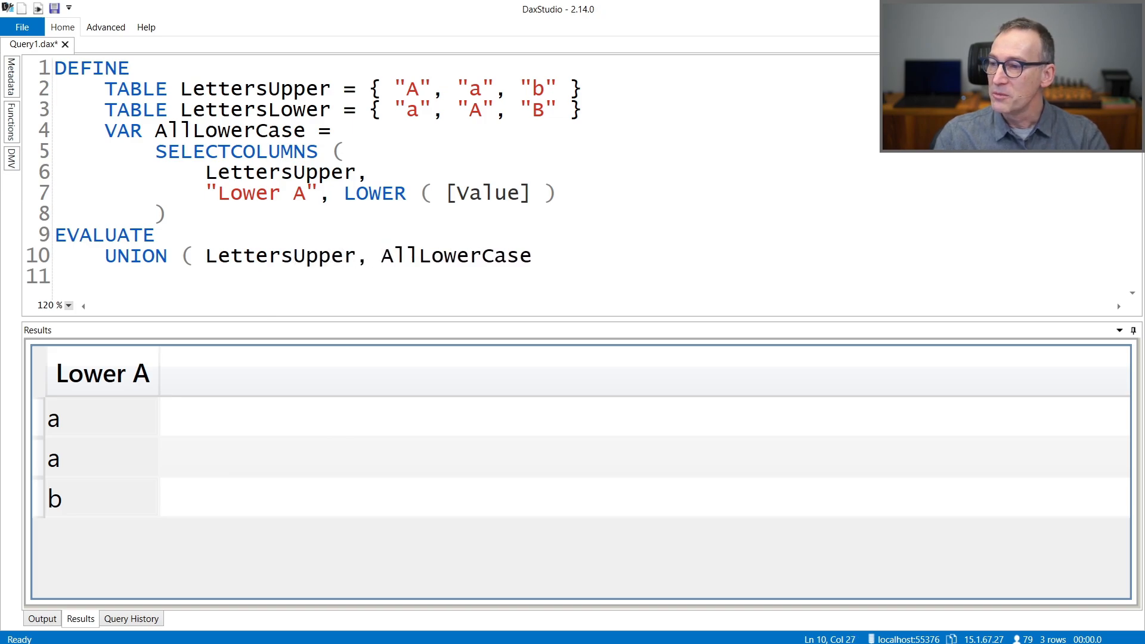
left_click(555, 255)
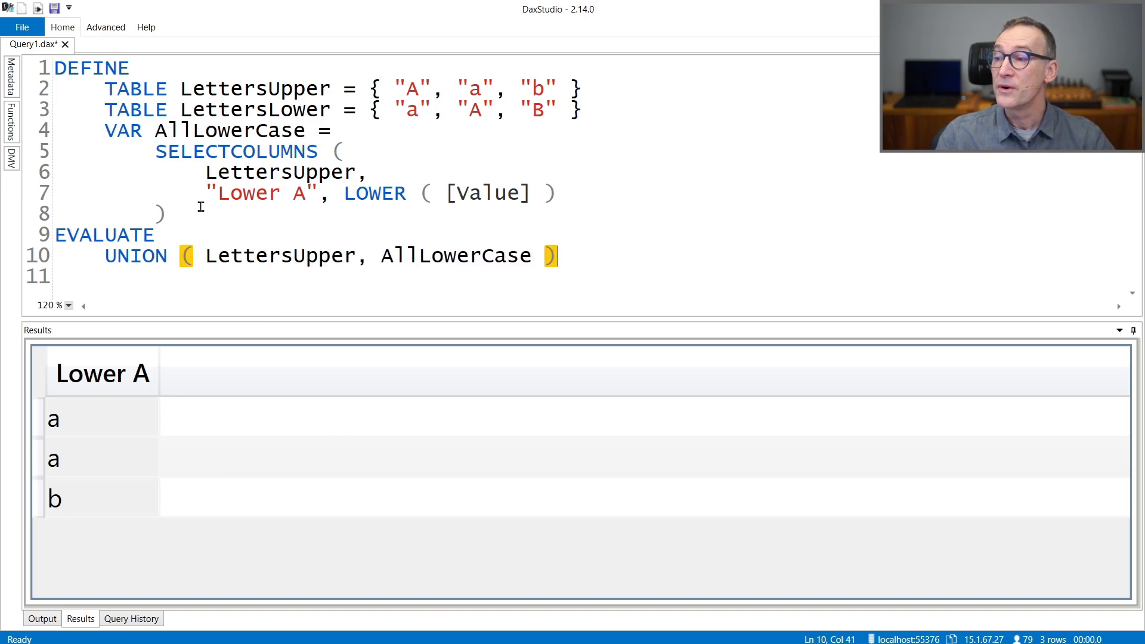